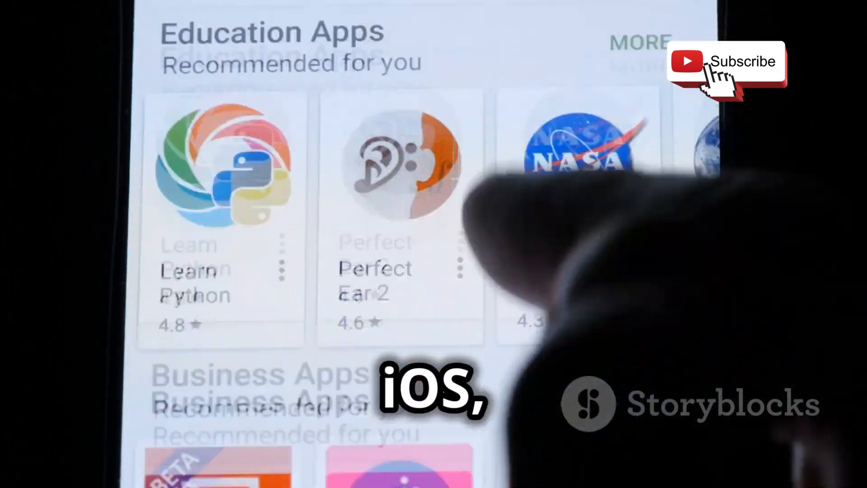
pyautogui.scroll(-3)
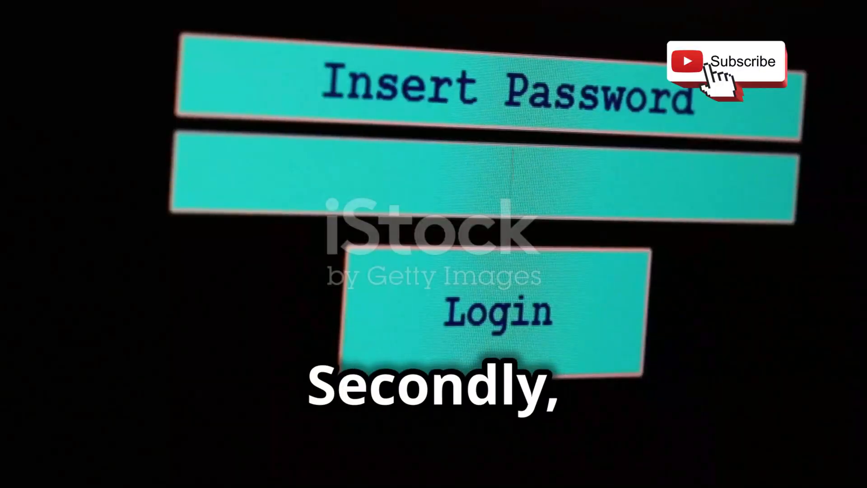
pyautogui.write('****')
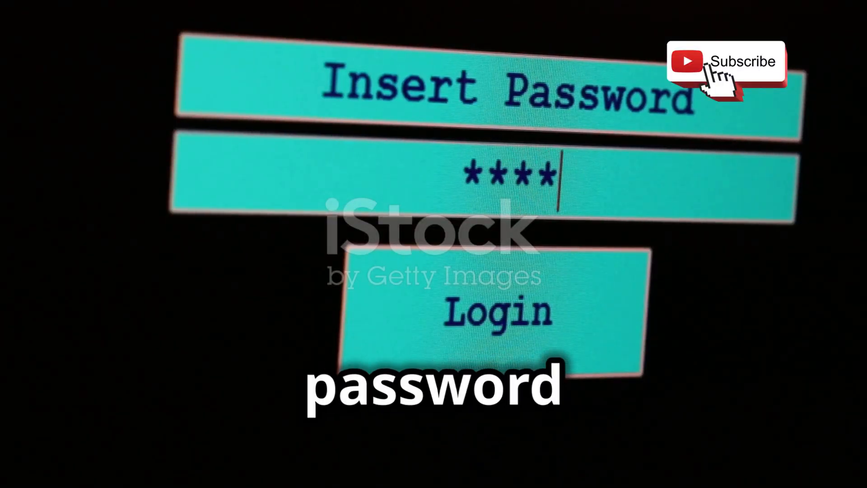